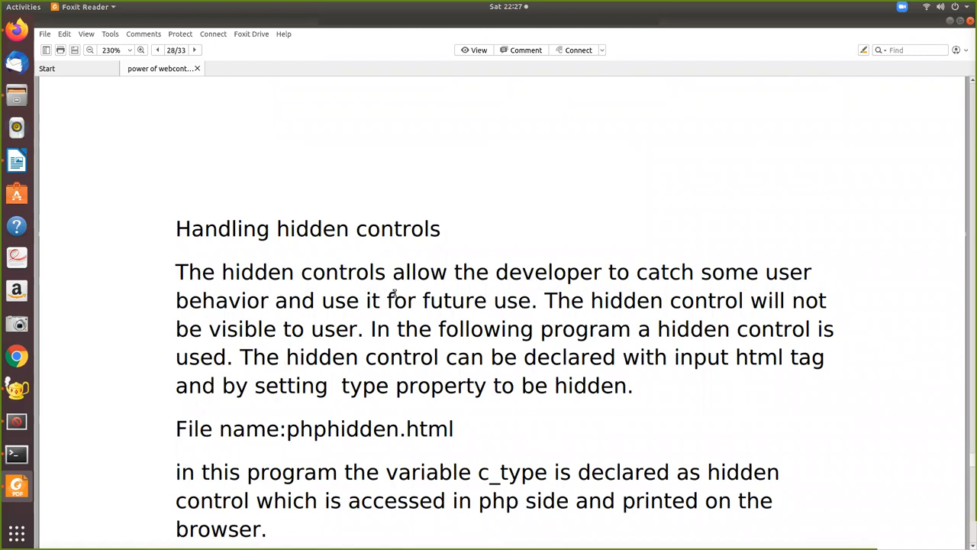
mouse_move(253, 314)
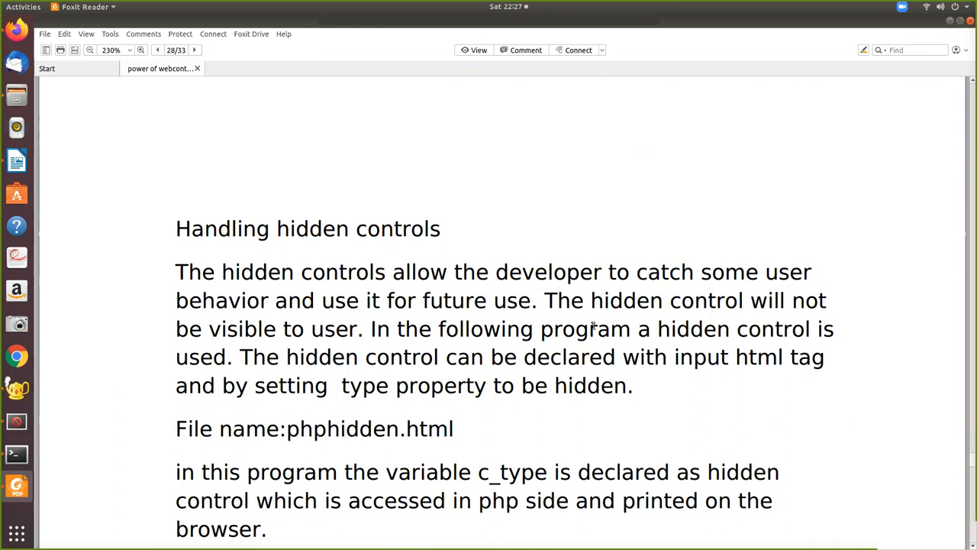
mouse_move(597, 319)
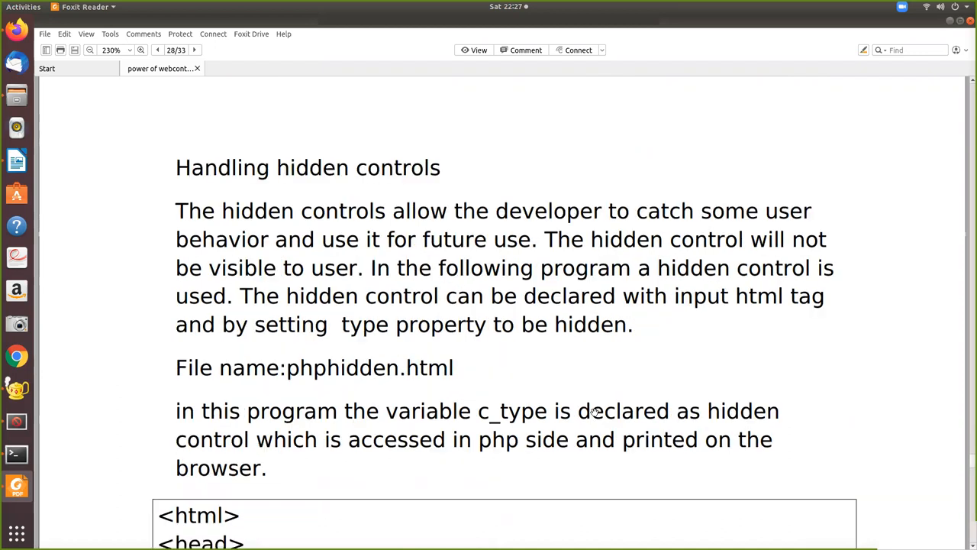
Scroll down past the phphidden.html form listing toward the phphidden.php script heading.
scroll("down", 3)
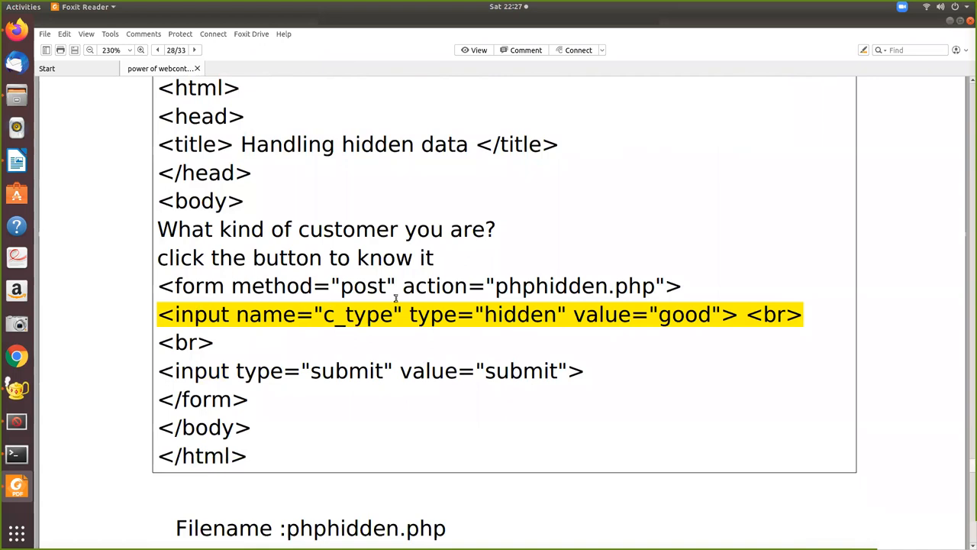
mouse_move(467, 336)
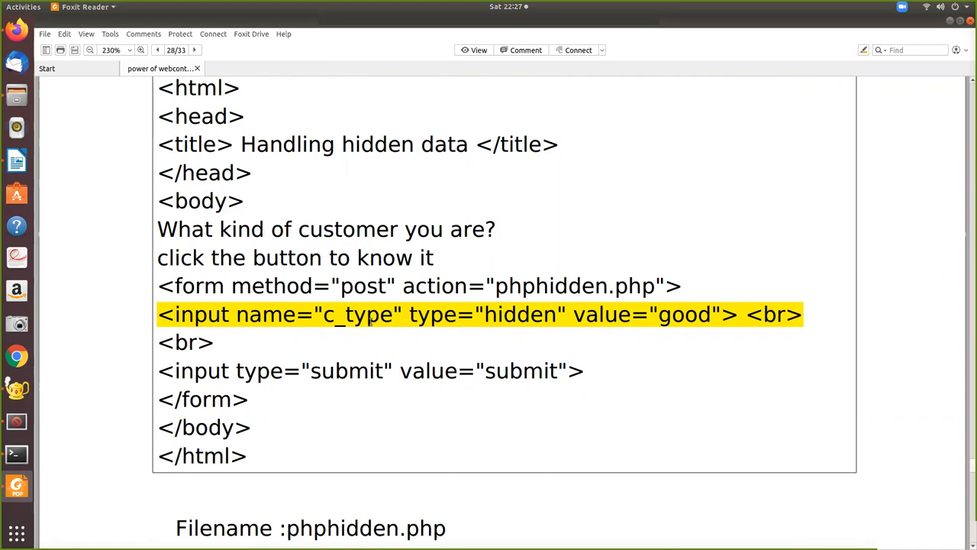
mouse_move(521, 327)
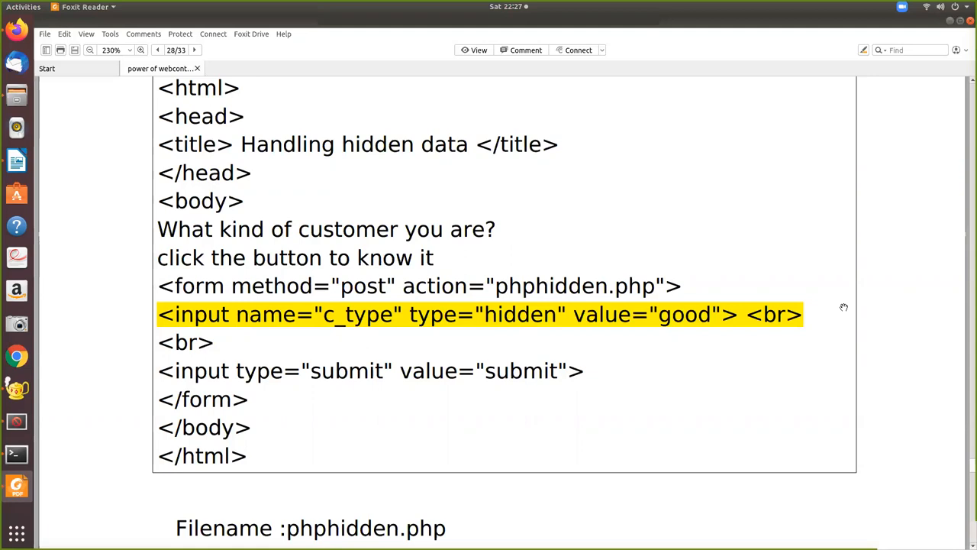
mouse_move(354, 315)
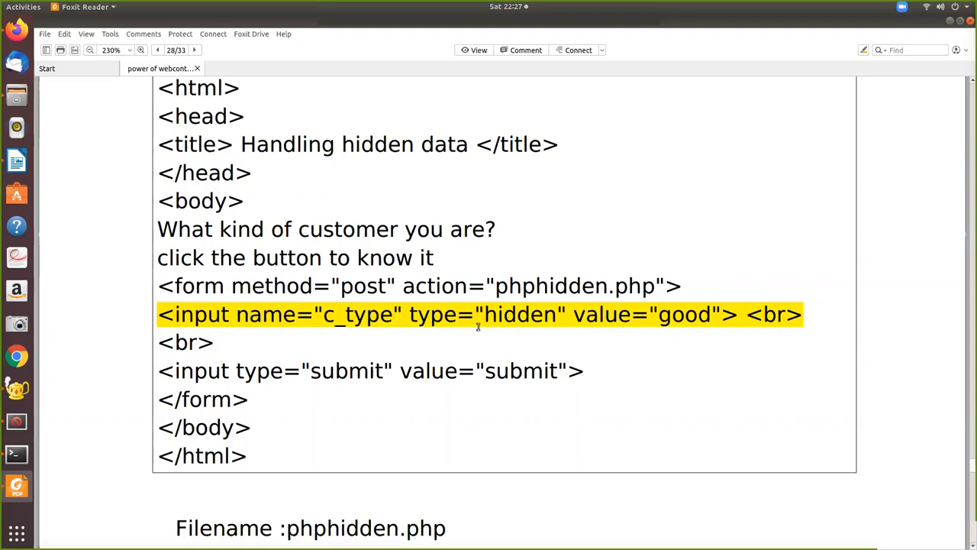
mouse_move(501, 336)
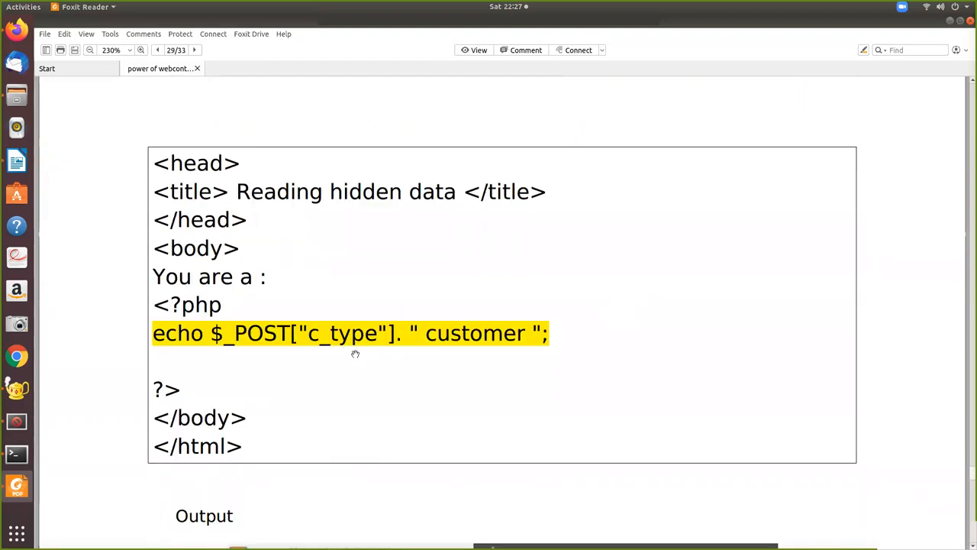
left_click(158, 49)
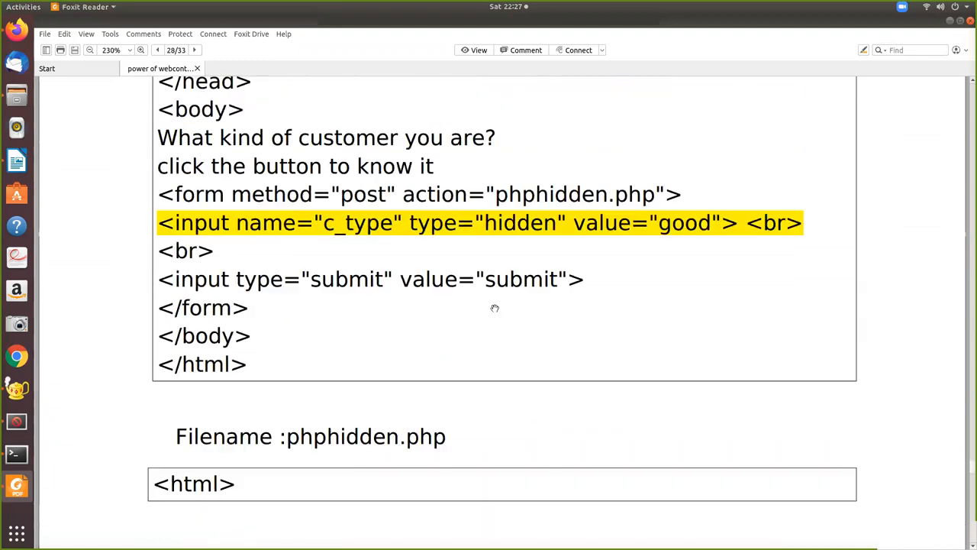
scroll("down", 3)
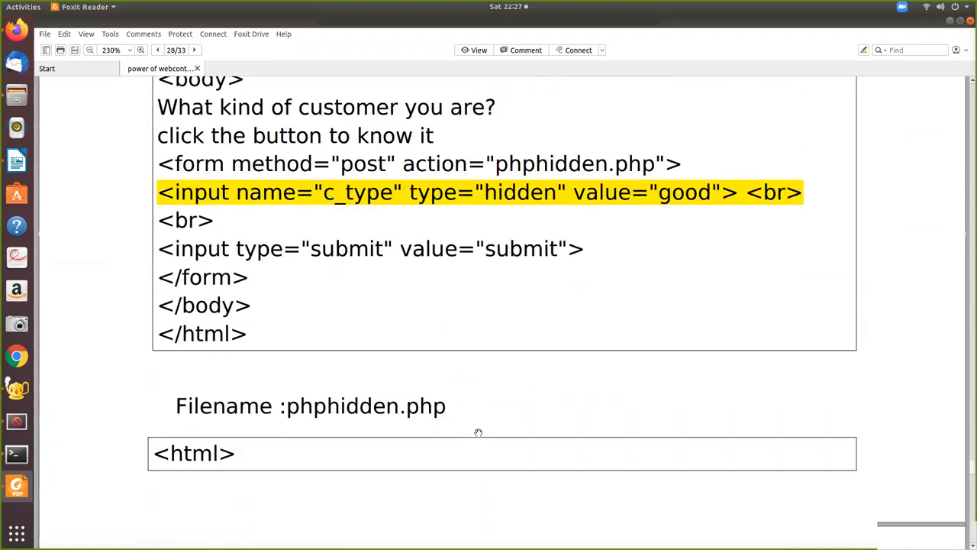
left_click(194, 49)
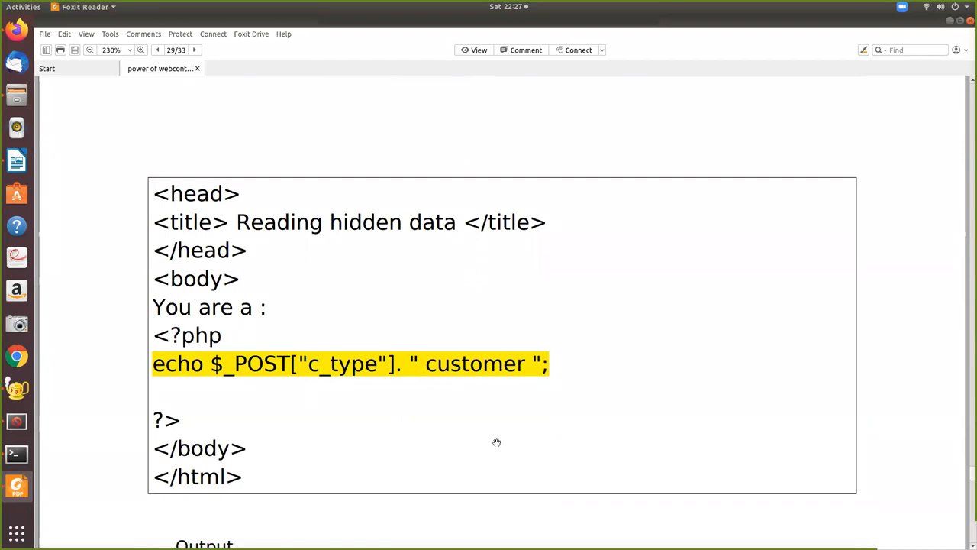
mouse_move(507, 396)
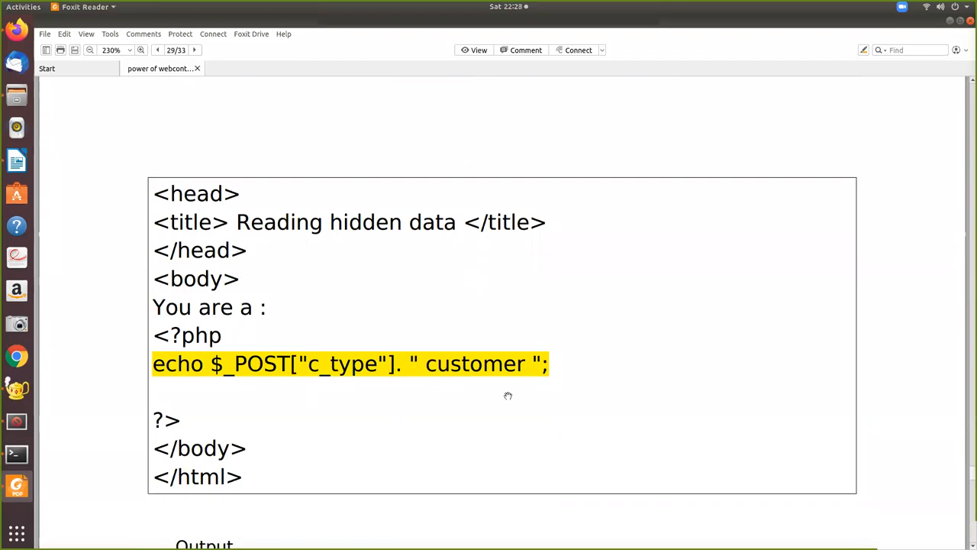
scroll("down", 3)
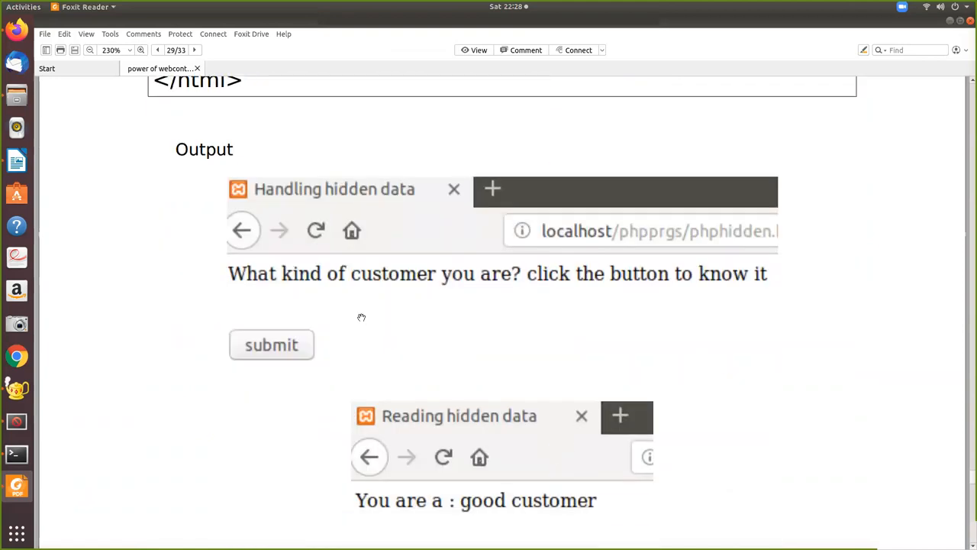
mouse_move(174, 351)
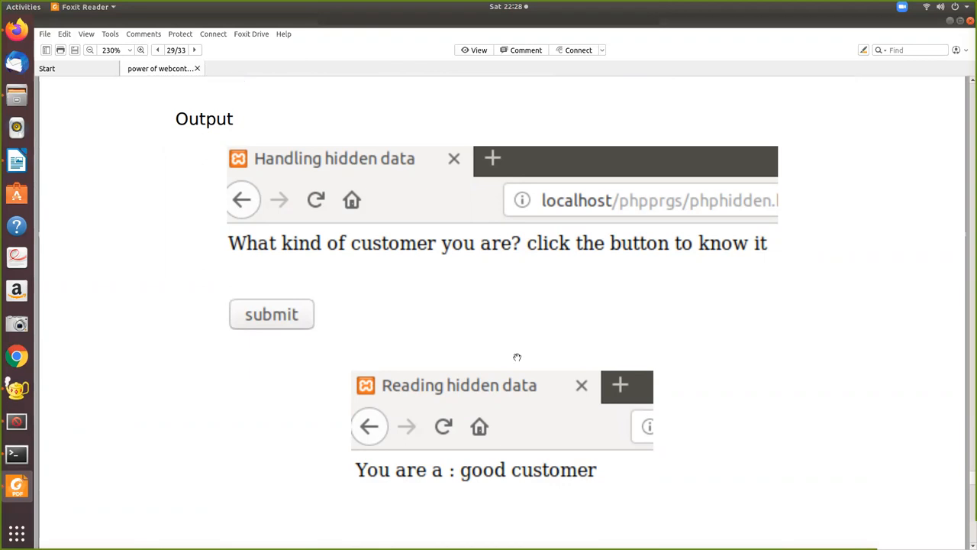
Scroll down through the Output section's browser screenshots showing the good customer result.
scroll("down", 3)
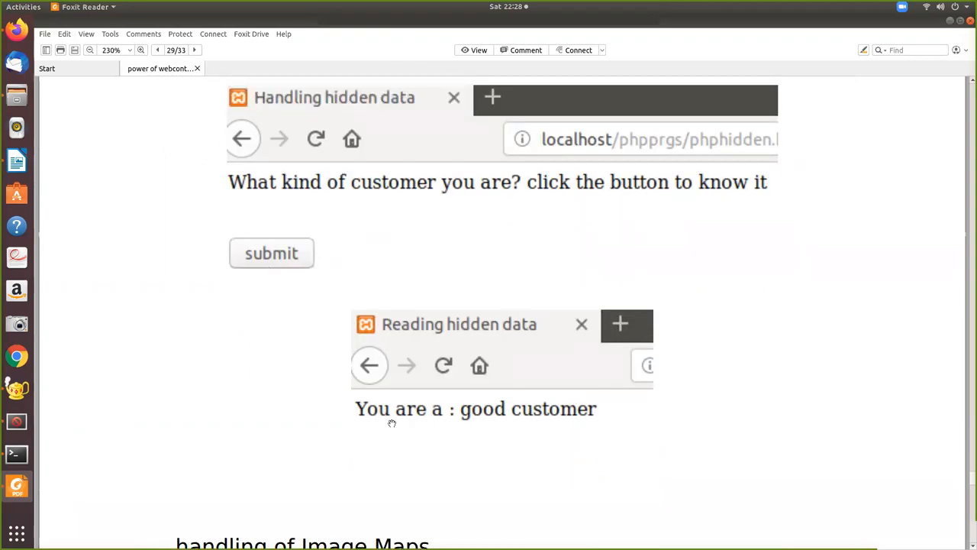
mouse_move(467, 438)
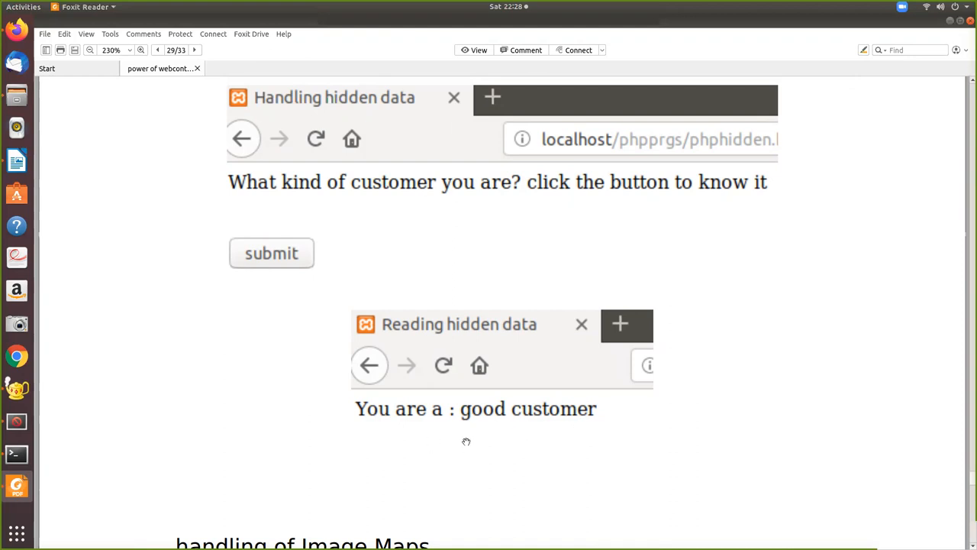
mouse_move(614, 428)
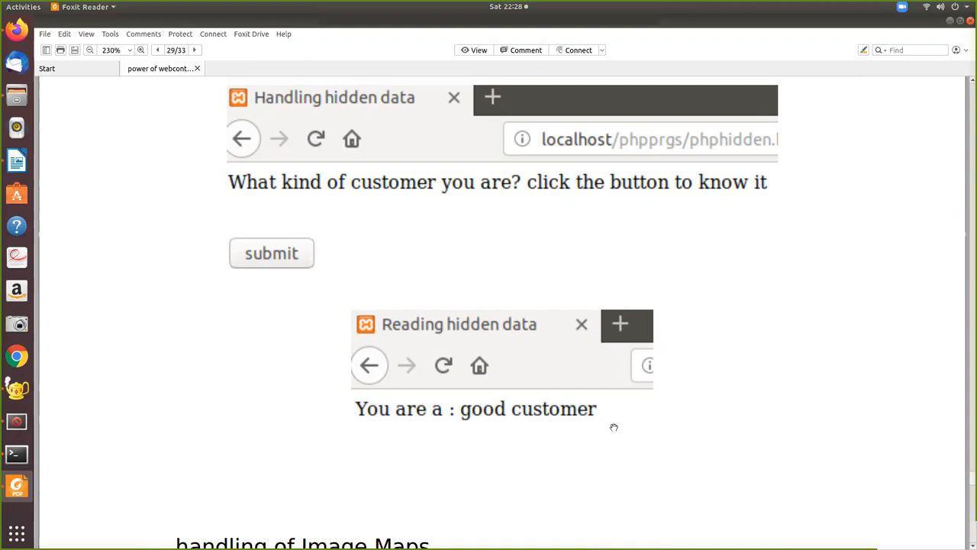
mouse_move(693, 434)
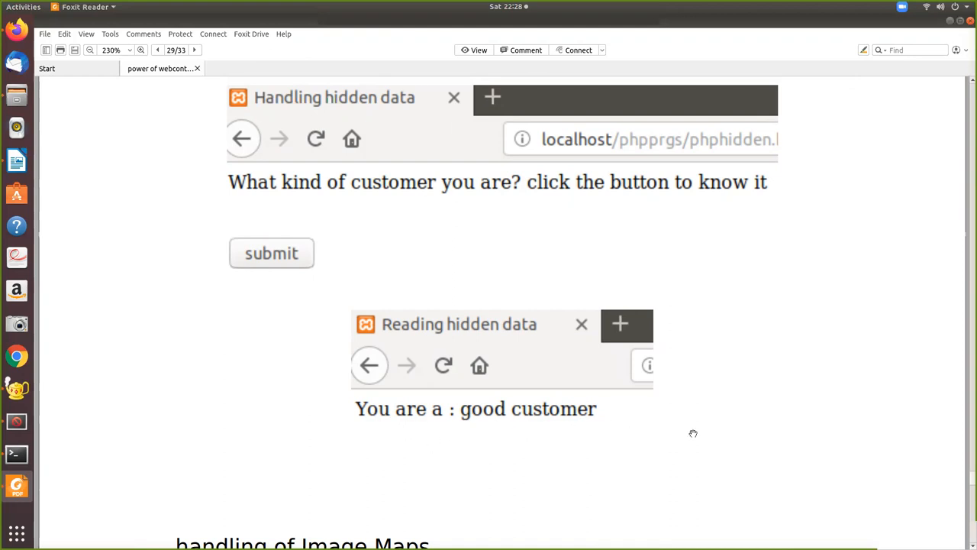
Scroll down to the handling of Image Maps section explaining image coordinates sent on click.
scroll("down", 3)
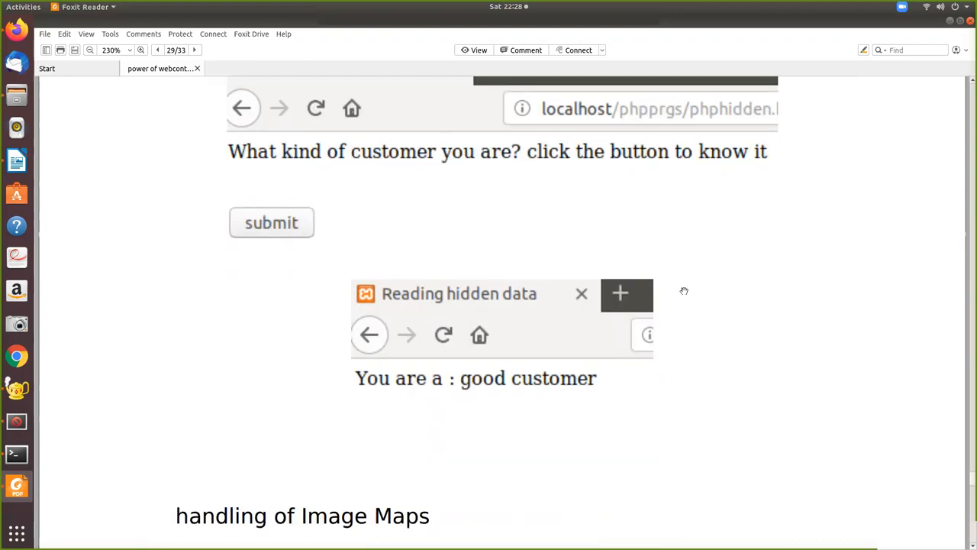
scroll("down", 3)
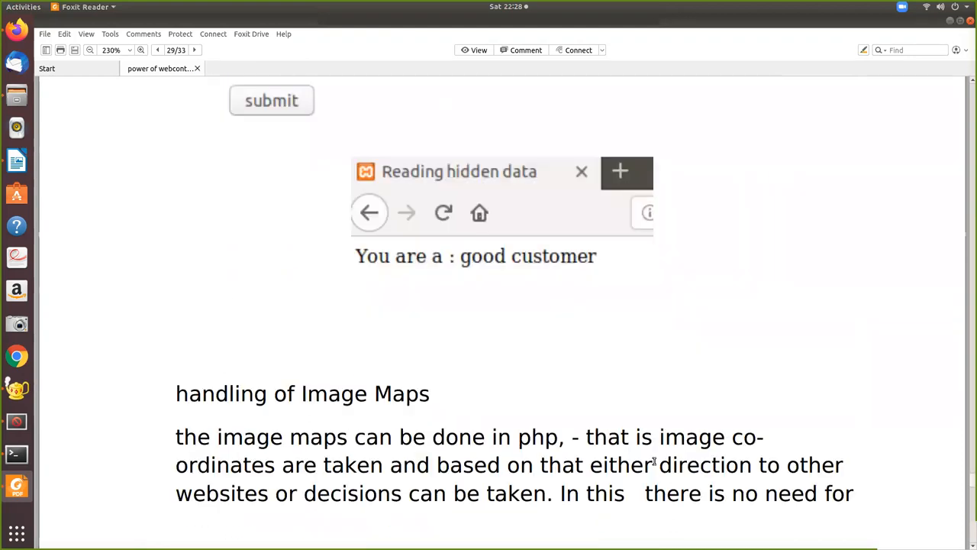
scroll("down", 3)
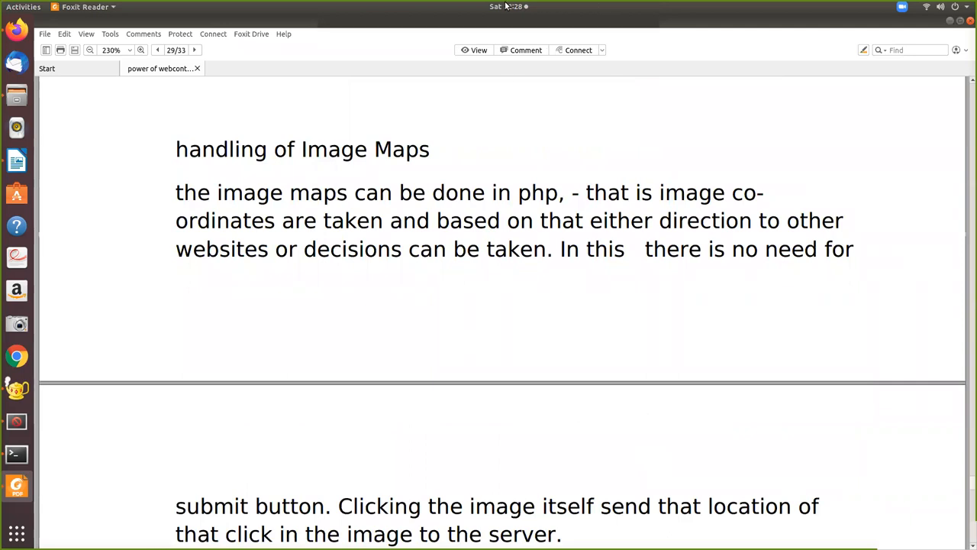
mouse_move(638, 31)
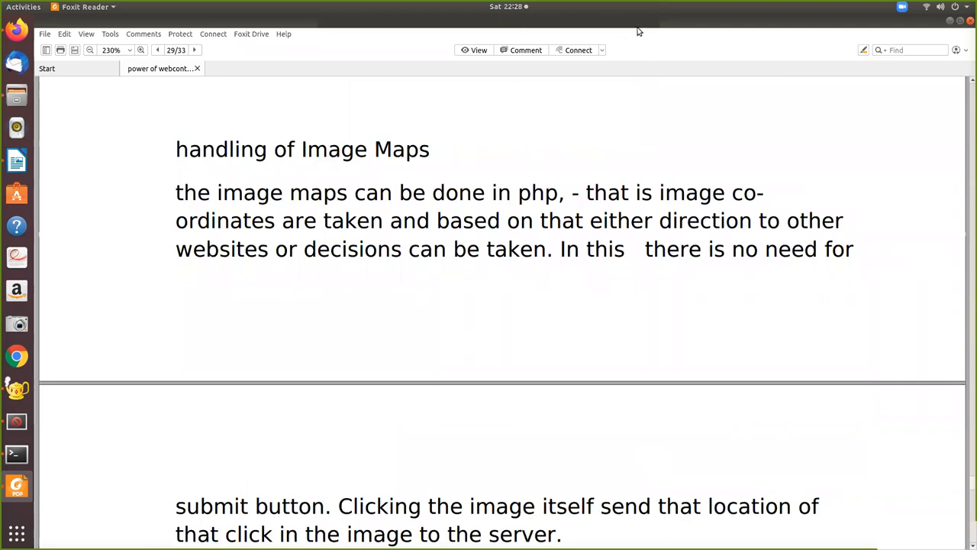